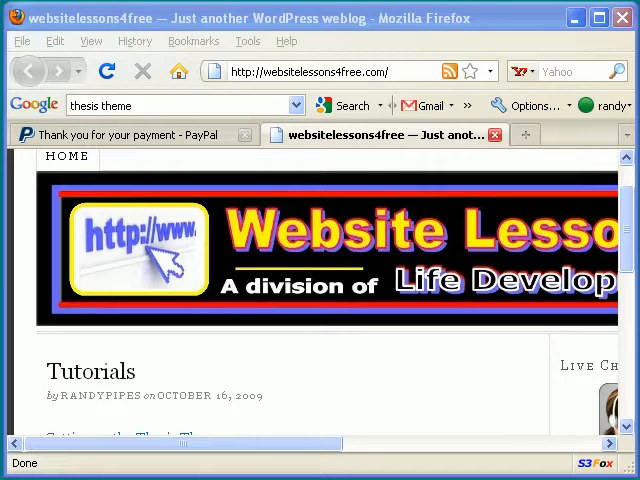
pyautogui.moveTo(265, 258)
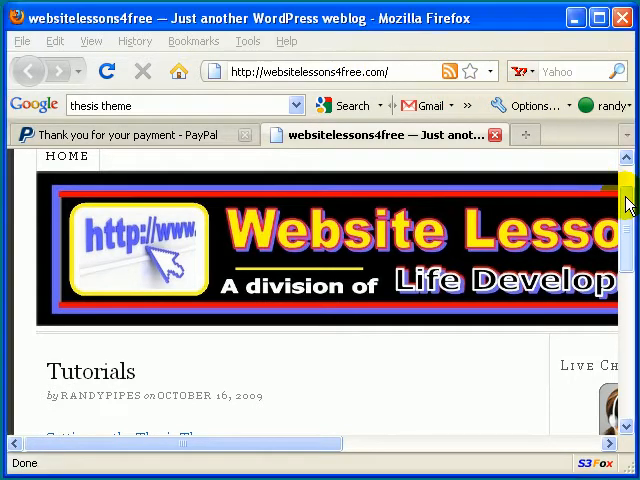
# Scroll the blog homepage down to the Tutorials post and its 'Setting up the Thesis Theme' link.
pyautogui.scroll(-3)
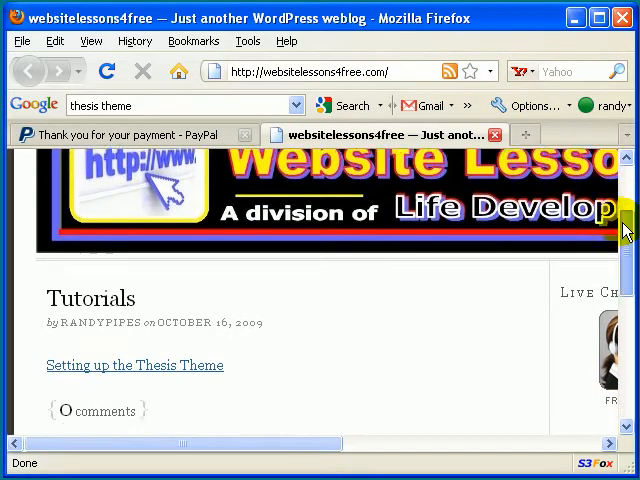
pyautogui.scroll(-3)
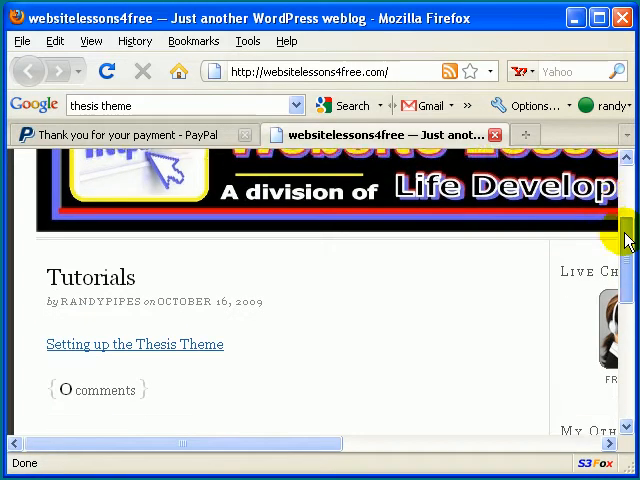
pyautogui.scroll(-3)
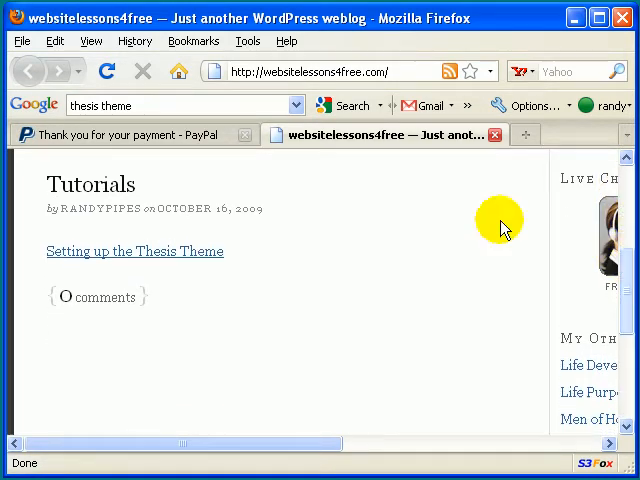
pyautogui.moveTo(70, 190)
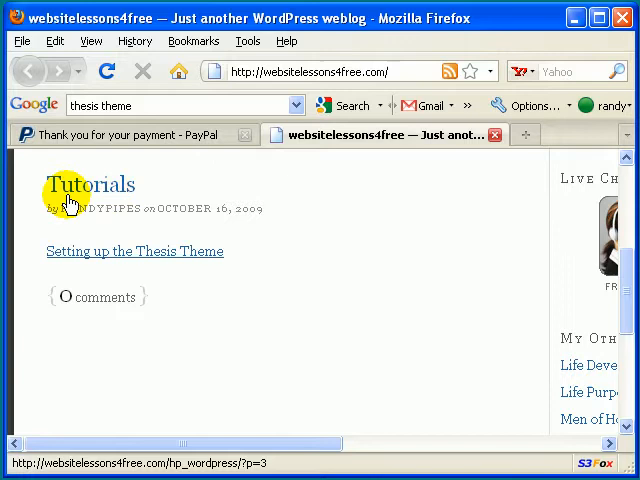
pyautogui.moveTo(65, 237)
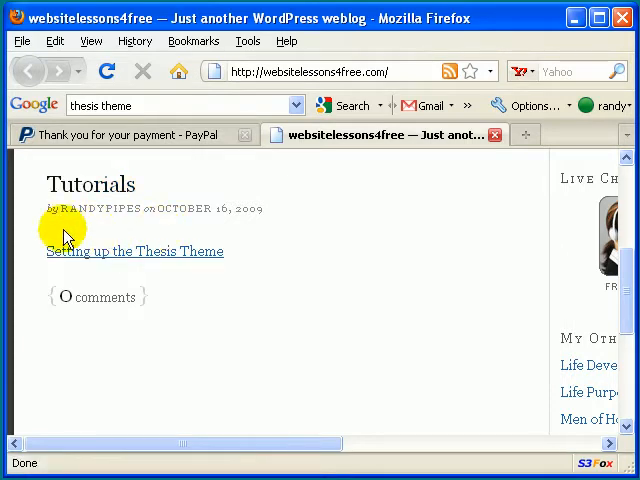
pyautogui.moveTo(190, 230)
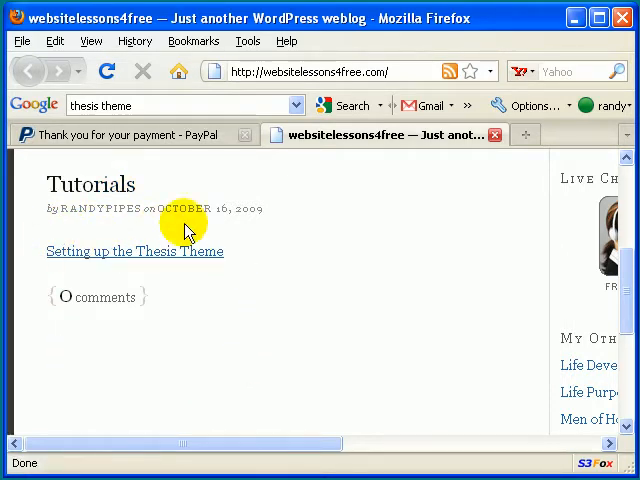
pyautogui.moveTo(80, 258)
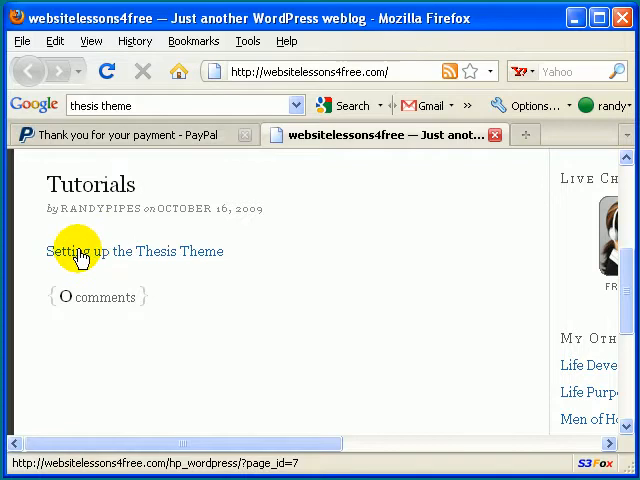
pyautogui.moveTo(157, 258)
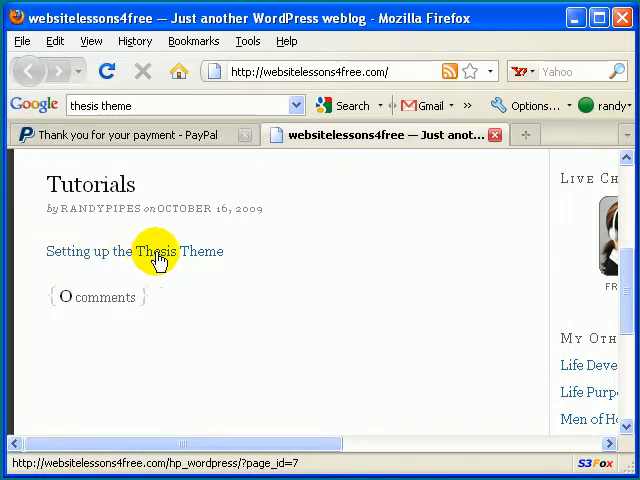
pyautogui.moveTo(160, 258)
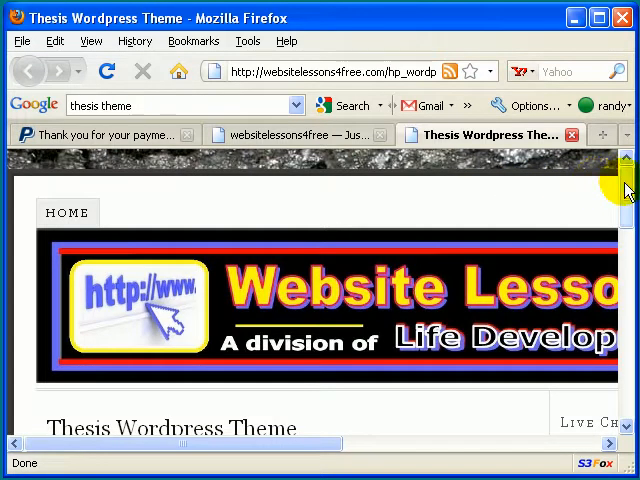
# Scroll the Thesis Wordpress Theme post and follow 'Buy Thesis Now!' to DIYthemes.
pyautogui.scroll(-3)
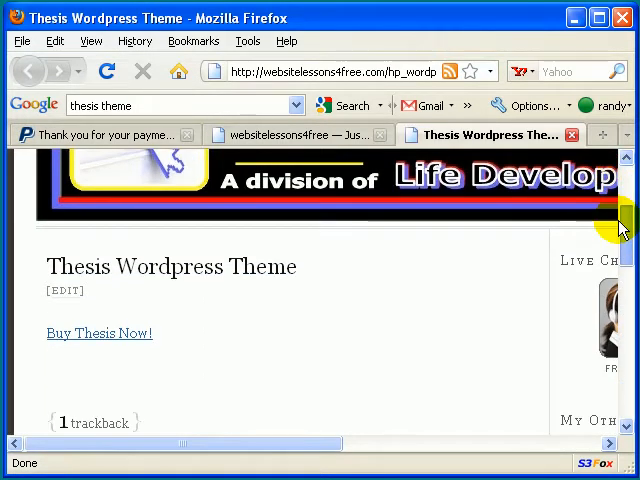
pyautogui.scroll(-3)
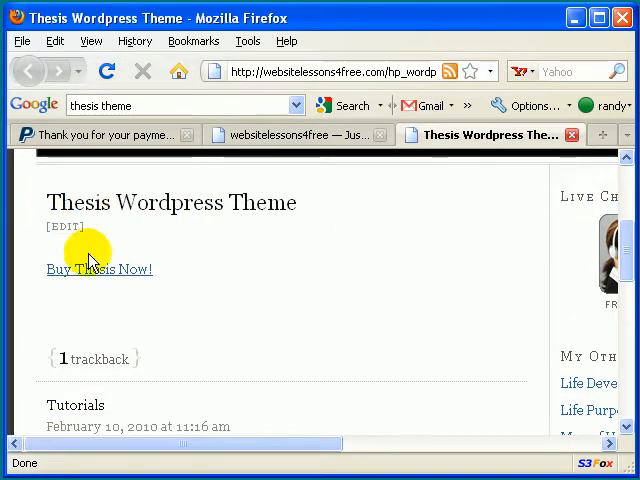
pyautogui.moveTo(92, 270)
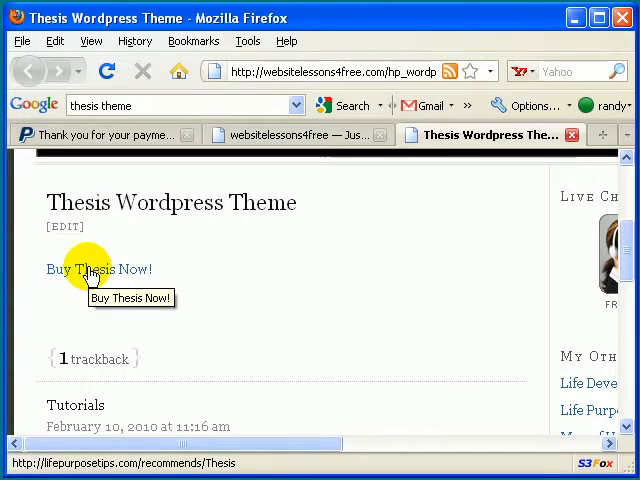
pyautogui.click(98, 269)
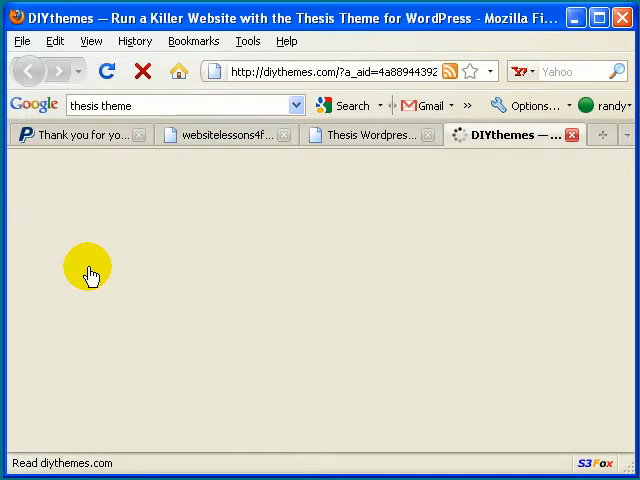
pyautogui.moveTo(221, 255)
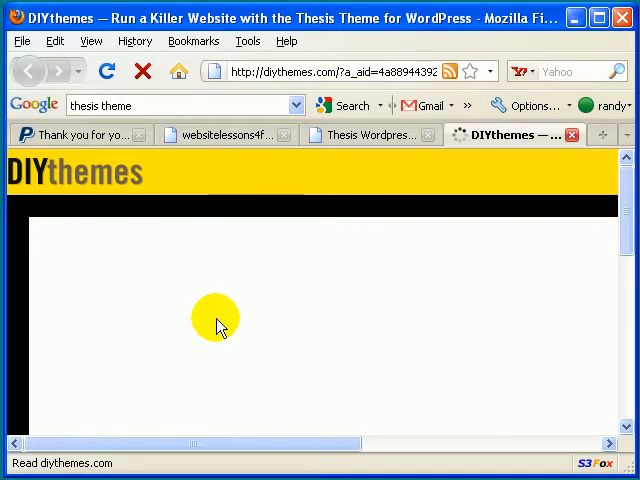
pyautogui.moveTo(208, 458)
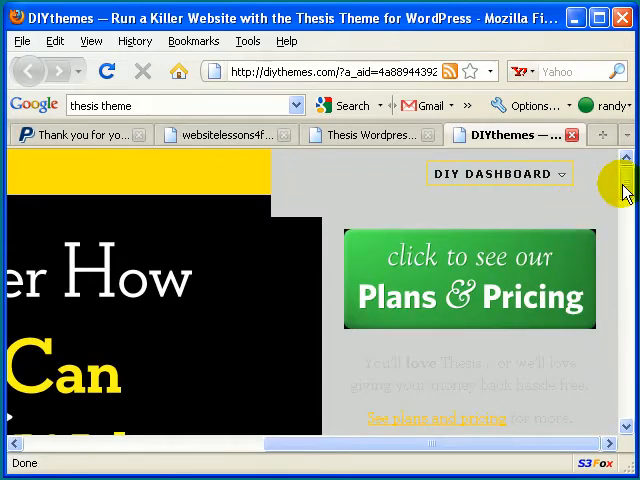
# Scroll the DIYthemes page toward the Plans & Pricing banner.
pyautogui.scroll(-3)
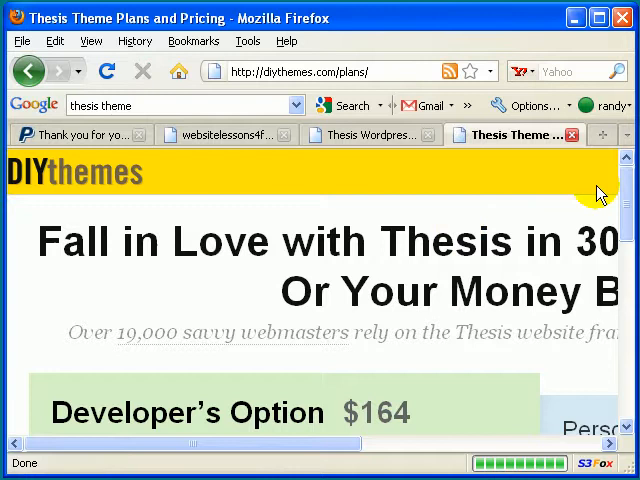
# Scroll down and across the pricing page to the $87 Personal Option and its Sign Up button.
pyautogui.scroll(-3)
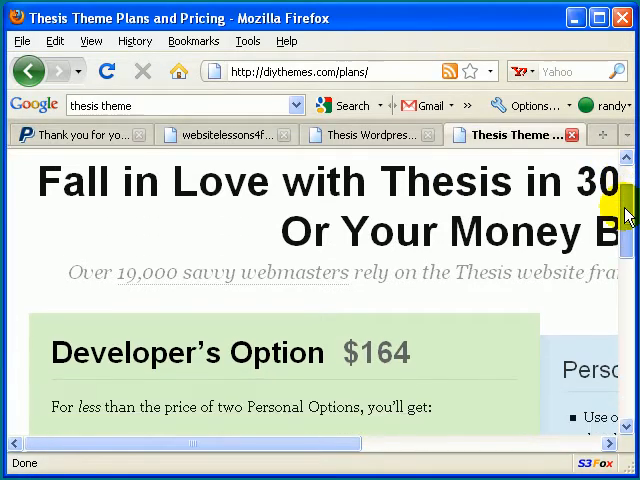
pyautogui.scroll(-3)
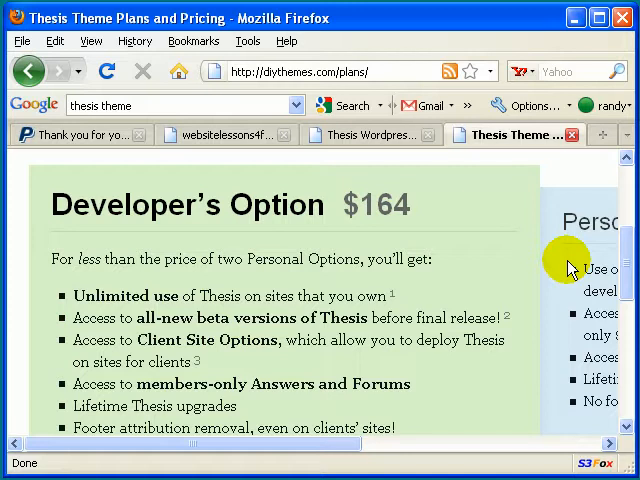
pyautogui.moveTo(547, 245)
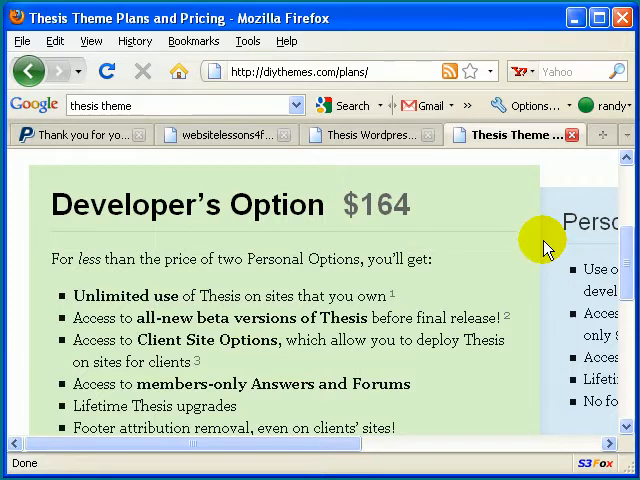
pyautogui.hscroll(3)
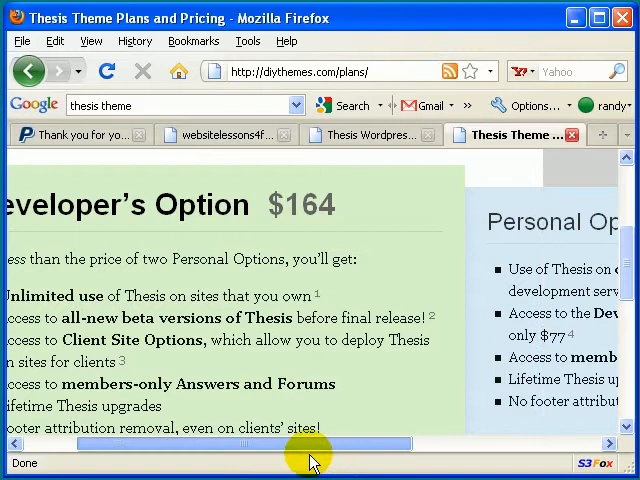
pyautogui.hscroll(3)
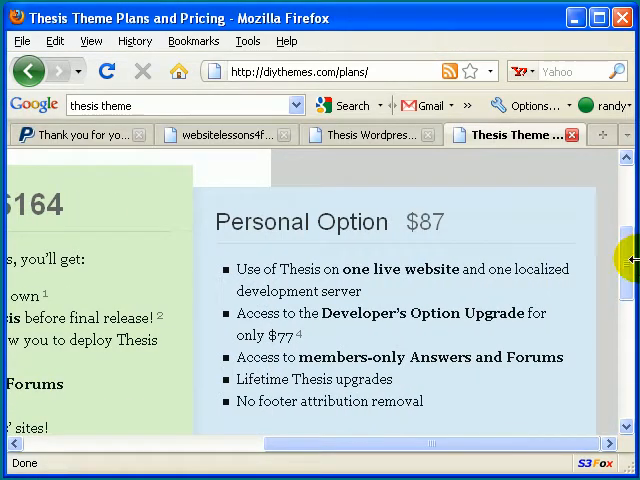
pyautogui.scroll(-3)
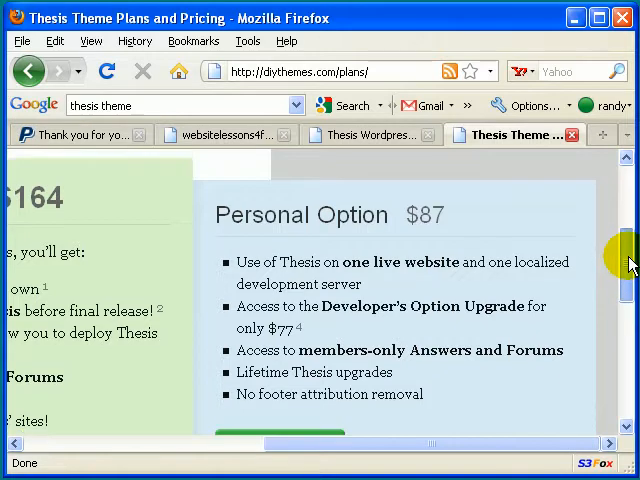
pyautogui.scroll(-3)
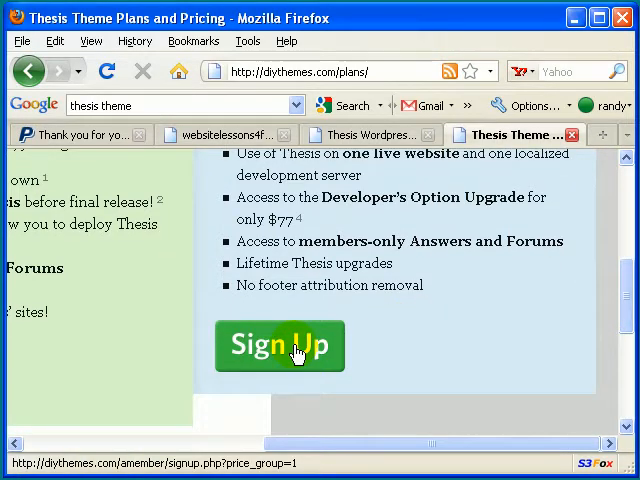
# Choose Sign Up under the $87 Personal Option plan.
pyautogui.click(279, 346)
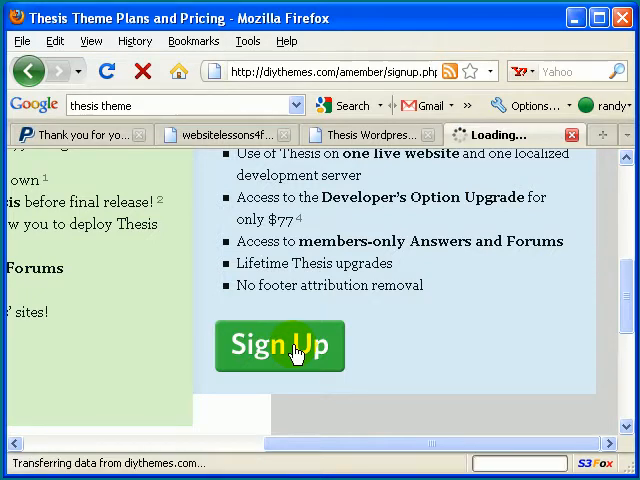
pyautogui.click(279, 346)
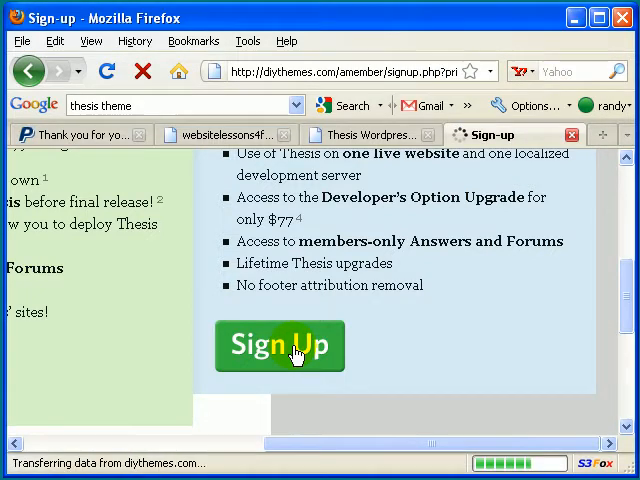
pyautogui.click(279, 346)
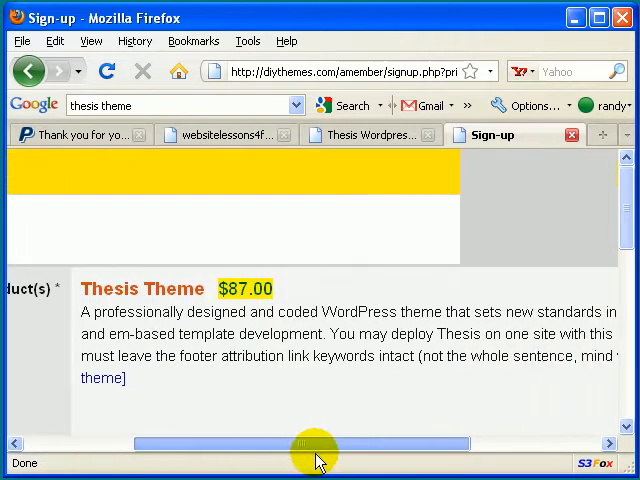
# Scroll through the completed sign-up form and submit it for payment.
pyautogui.hscroll(3)
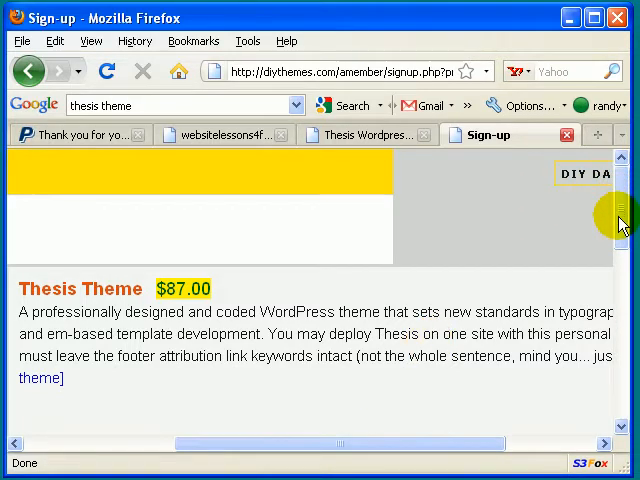
pyautogui.scroll(-3)
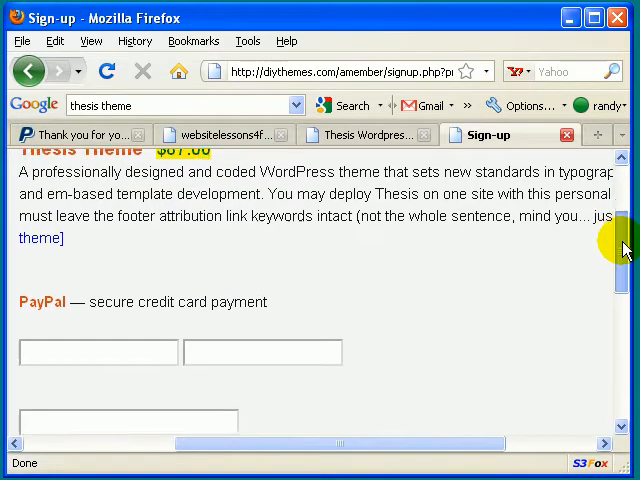
pyautogui.scroll(-3)
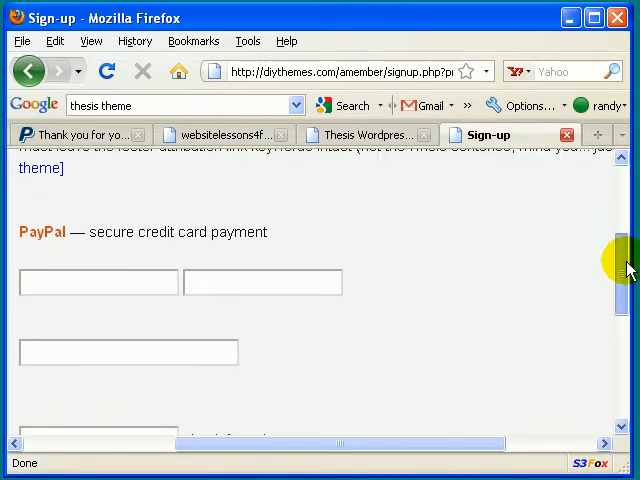
pyautogui.scroll(-3)
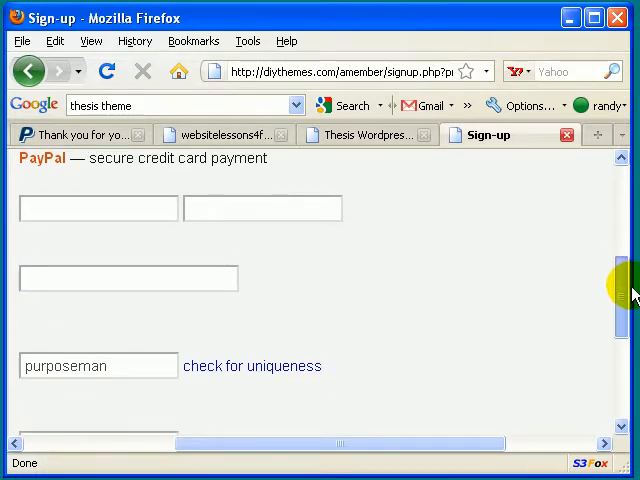
pyautogui.scroll(-3)
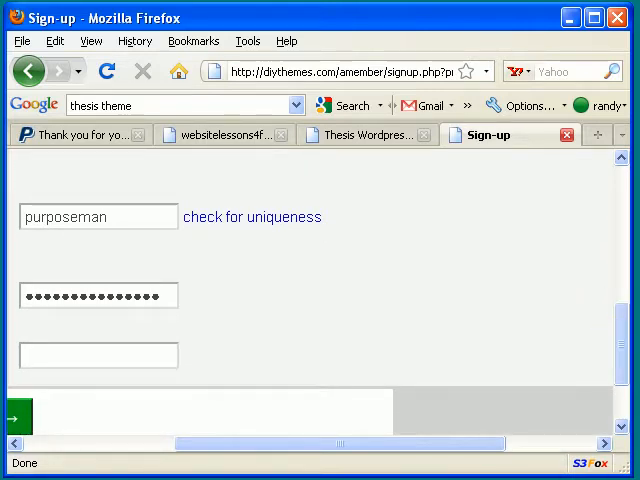
pyautogui.click(18, 415)
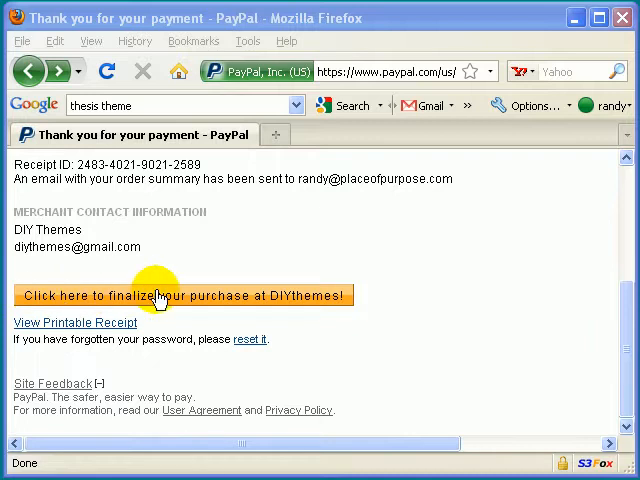
pyautogui.moveTo(250, 300)
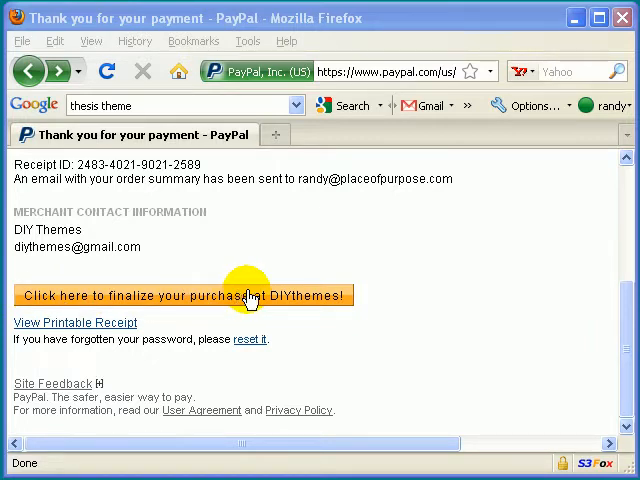
pyautogui.moveTo(24, 41)
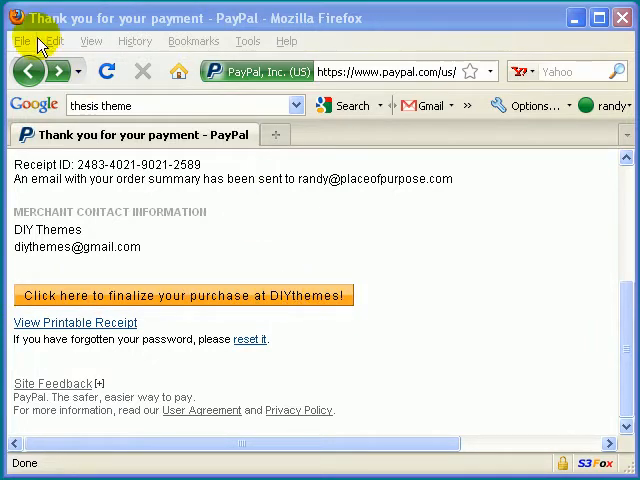
pyautogui.moveTo(62, 71)
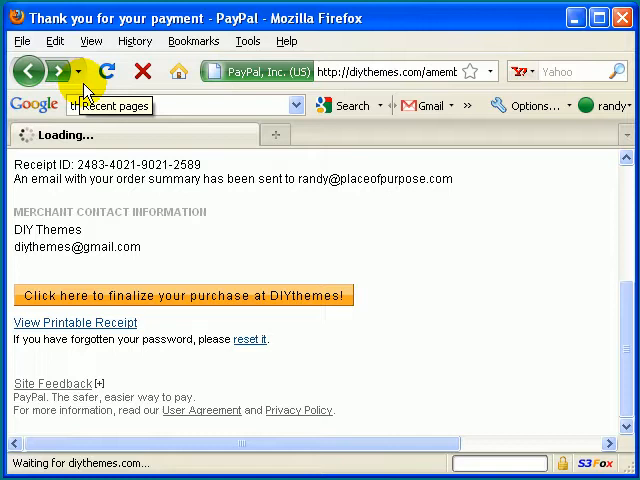
# Bring up the sign-up confirmation page listing the Client Option item at 40.00.
pyautogui.click(183, 296)
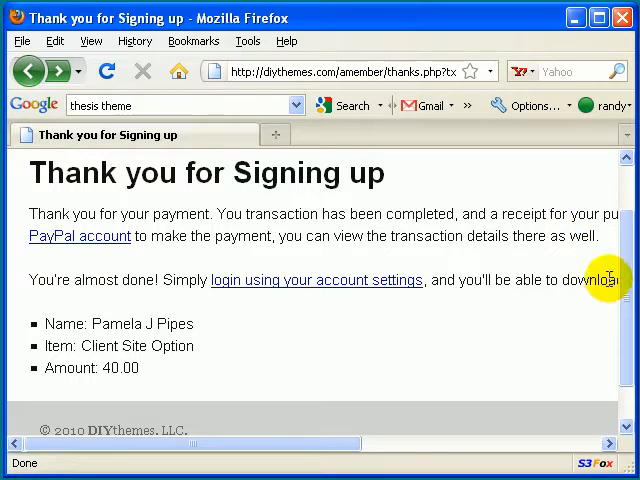
pyautogui.moveTo(622, 280)
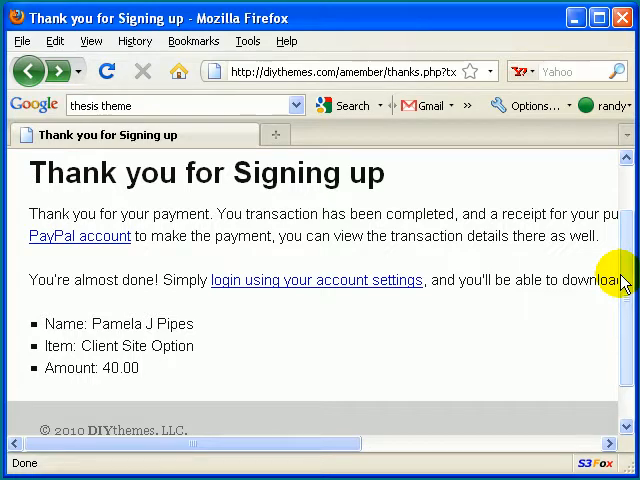
pyautogui.moveTo(283, 262)
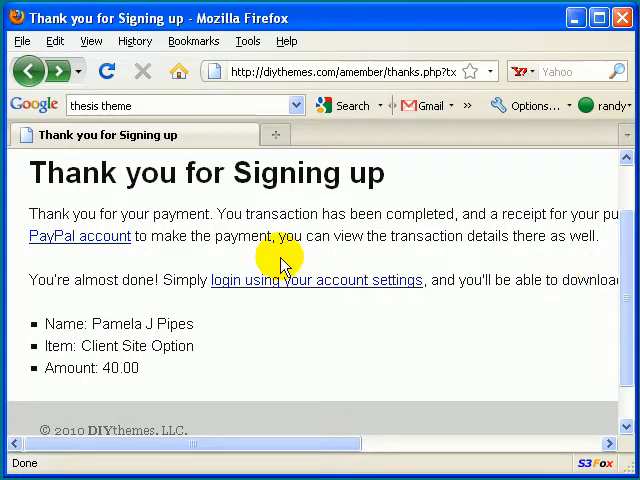
pyautogui.moveTo(258, 280)
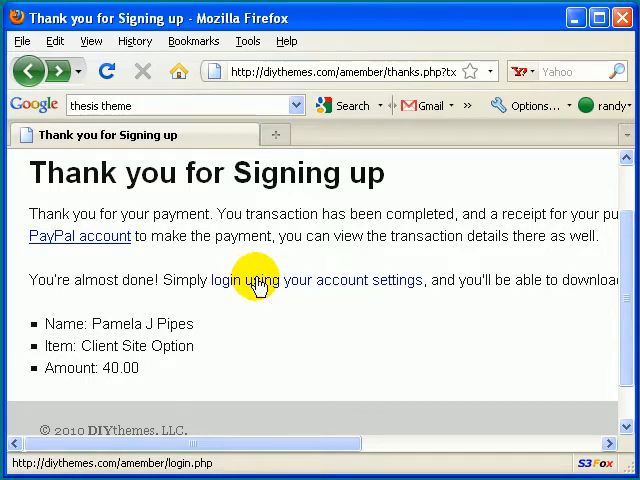
# Log in and skip the protected-area redirect to reach Your Membership Information.
pyautogui.click(258, 280)
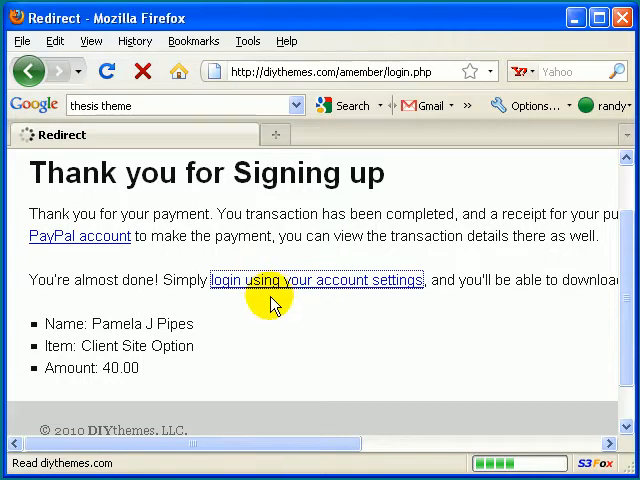
pyautogui.click(315, 280)
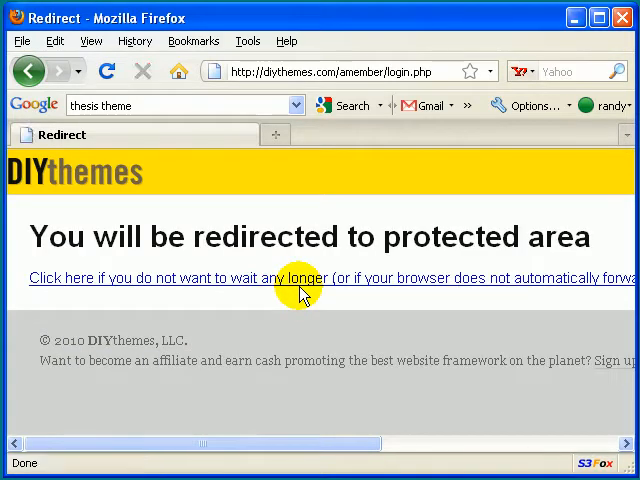
pyautogui.click(290, 278)
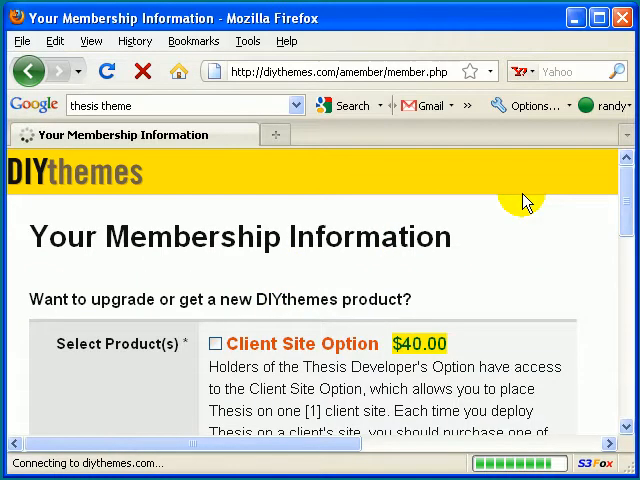
# Scroll the membership page to the Your DIYthemes Products list with Client Site Option.
pyautogui.scroll(-3)
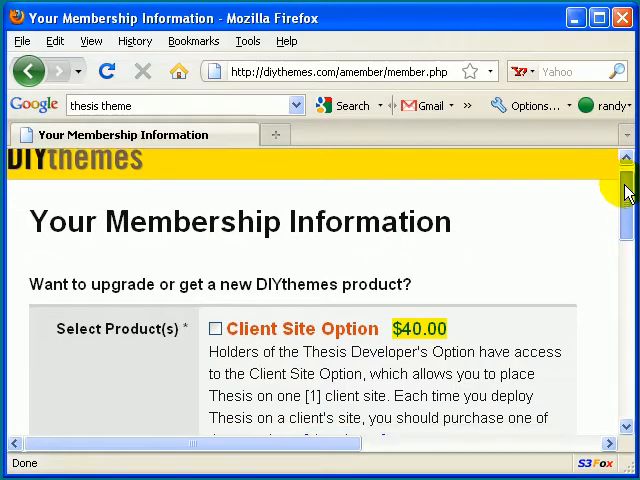
pyautogui.scroll(-3)
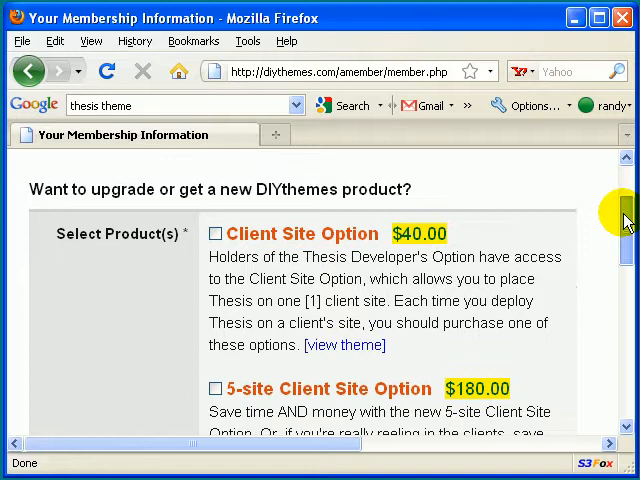
pyautogui.scroll(-3)
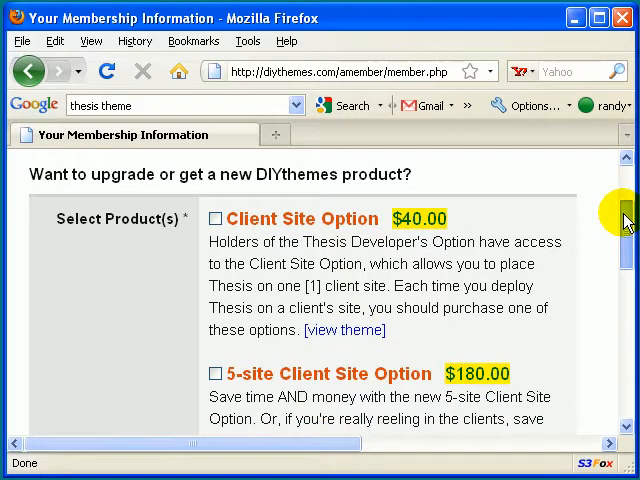
pyautogui.scroll(-3)
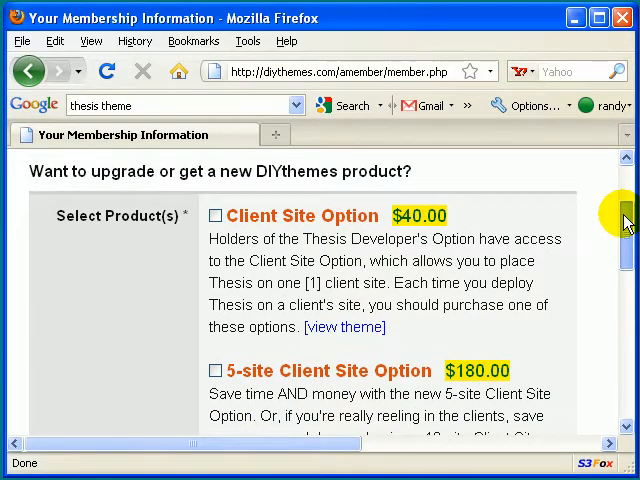
pyautogui.scroll(3)
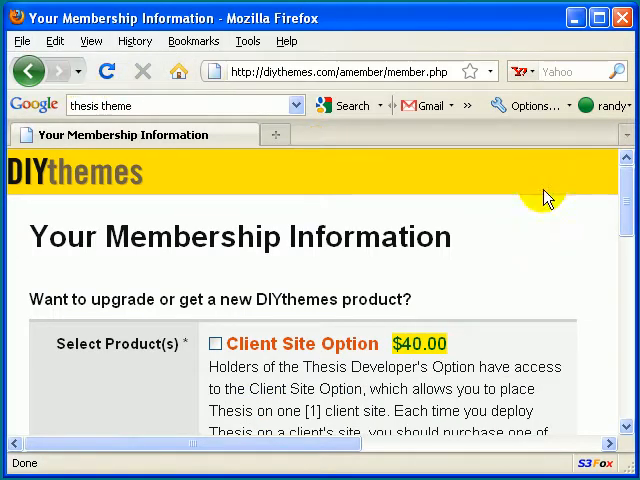
pyautogui.moveTo(293, 455)
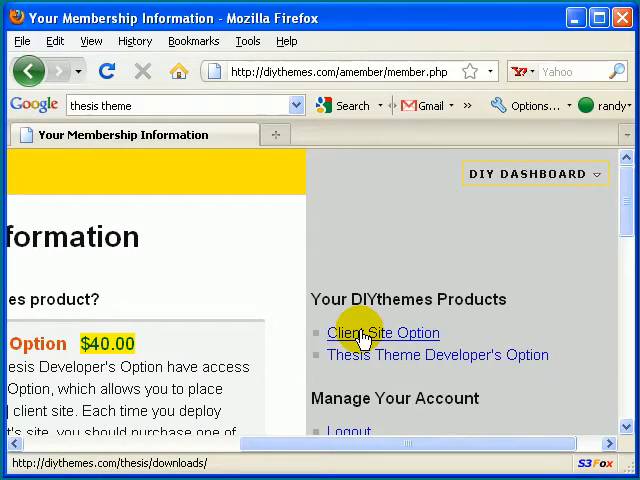
# Open the Client Site Option download area and scroll to 'Download Thesis 1.6 now'.
pyautogui.click(383, 333)
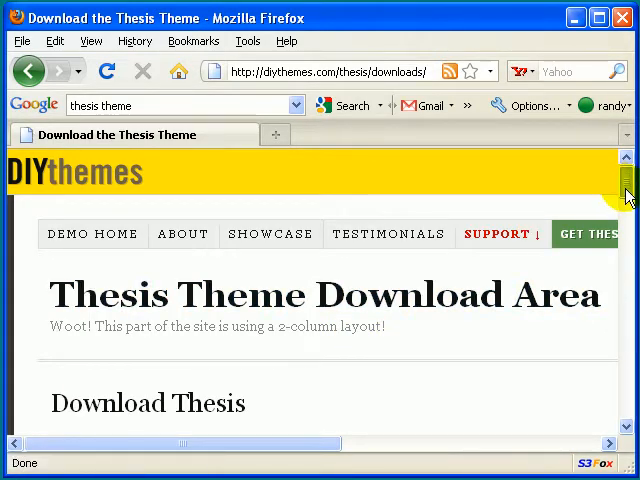
pyautogui.scroll(-3)
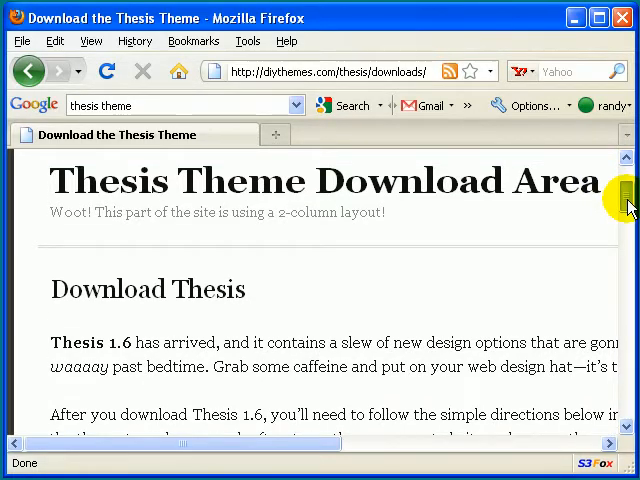
pyautogui.scroll(-3)
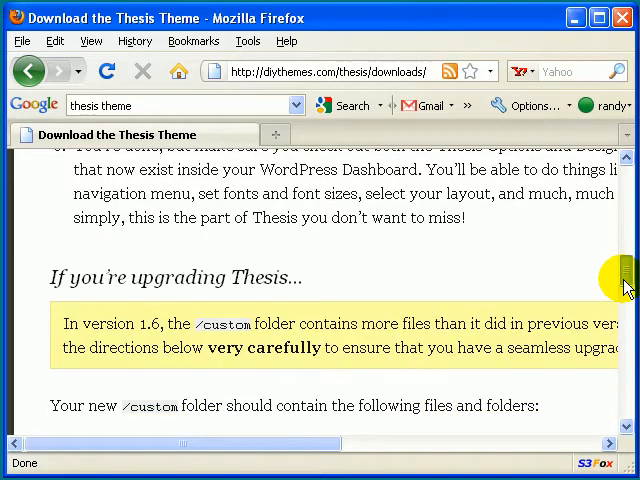
pyautogui.scroll(-3)
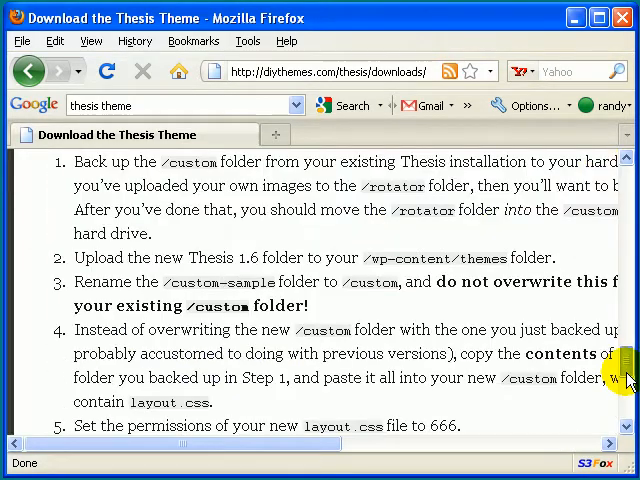
pyautogui.scroll(-3)
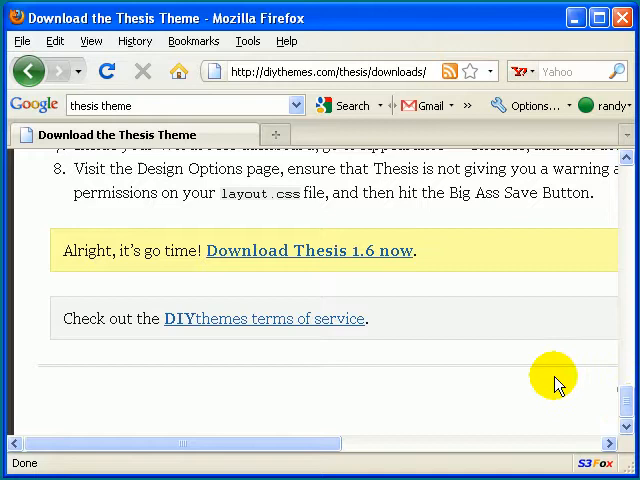
pyautogui.moveTo(263, 260)
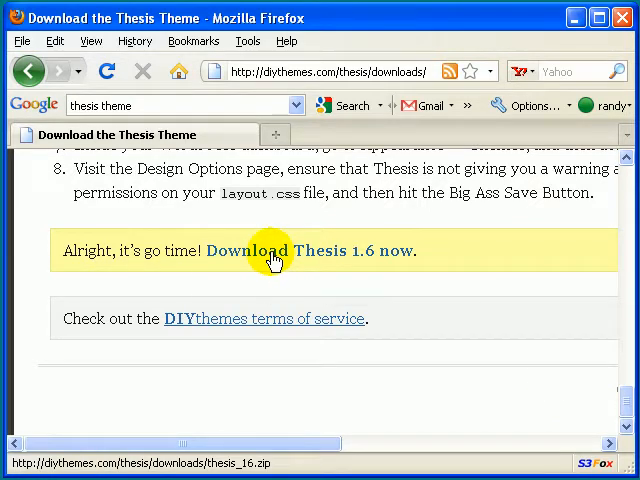
pyautogui.moveTo(272, 255)
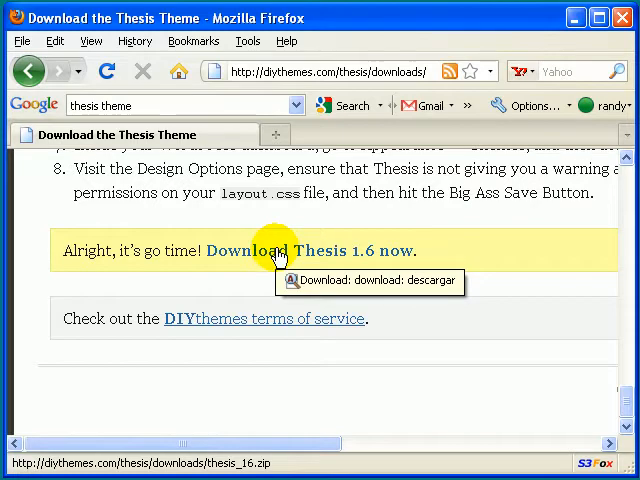
# Use Save Link As on 'Download Thesis 1.6 now', giving the file name thesis_16.
pyautogui.rightClick(280, 251)
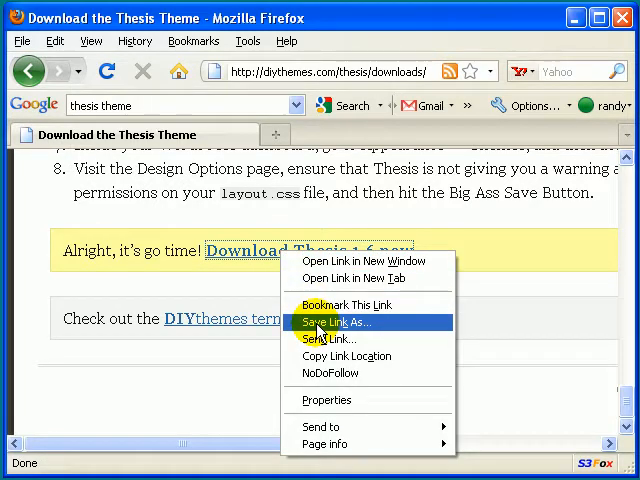
pyautogui.click(333, 322)
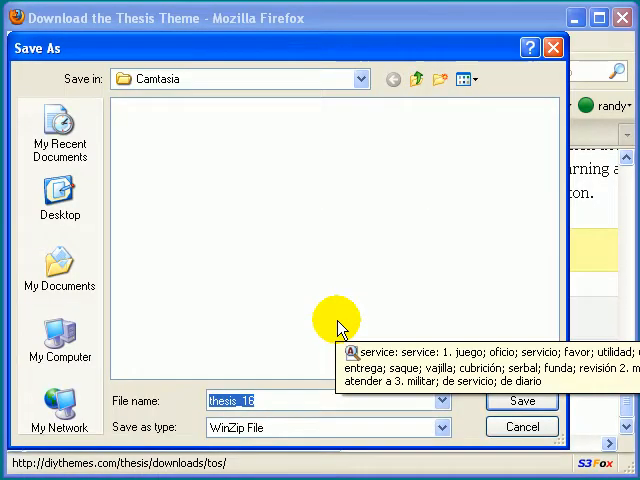
pyautogui.moveTo(333, 325)
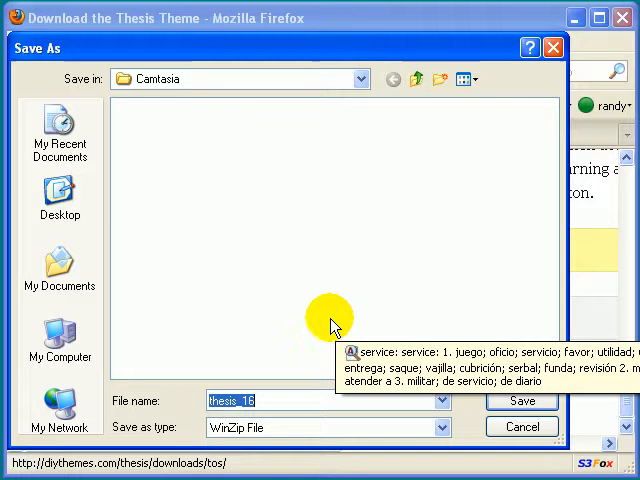
pyautogui.moveTo(285, 280)
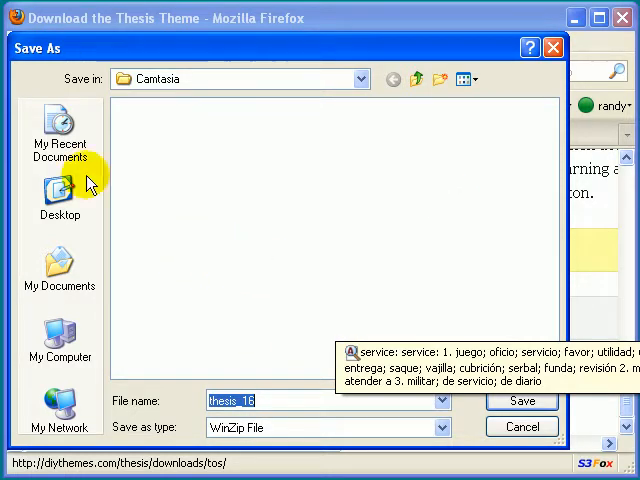
pyautogui.moveTo(60, 195)
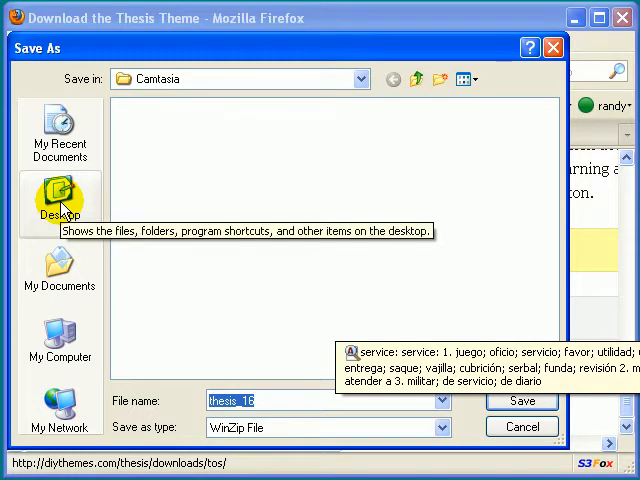
# Save thesis_16 to the Desktop, starting the download in the Downloads window.
pyautogui.click(59, 197)
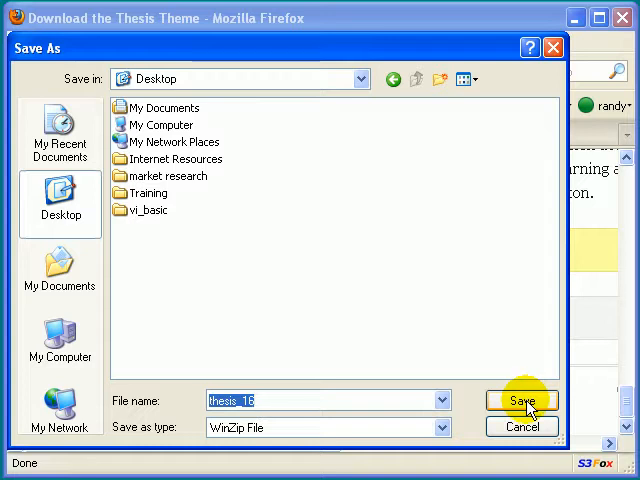
pyautogui.click(521, 400)
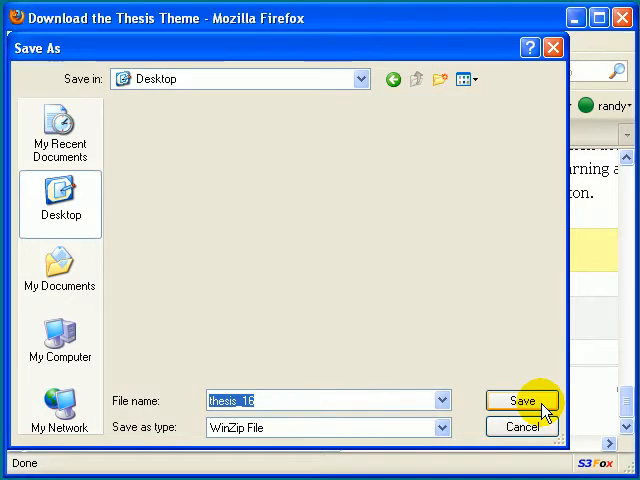
pyautogui.click(518, 401)
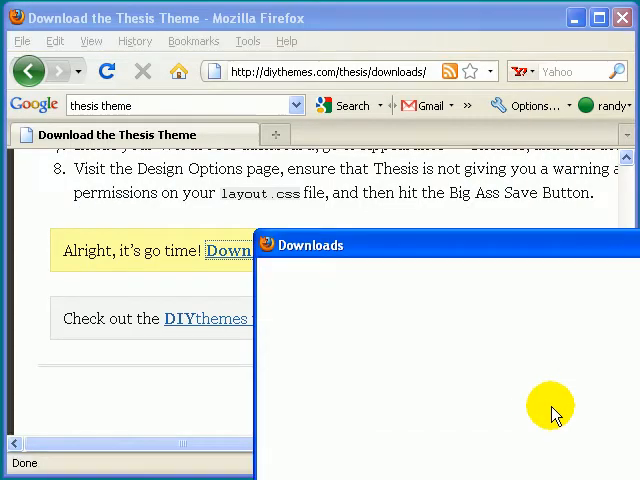